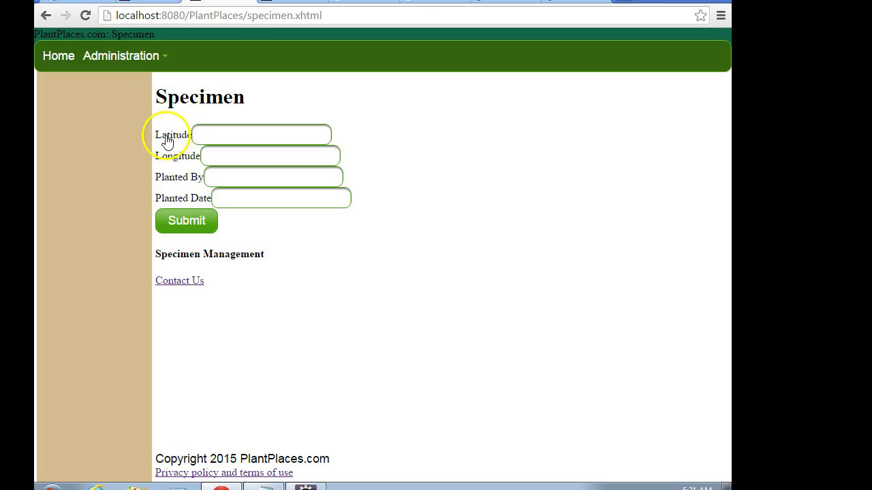
mouse_move(208, 164)
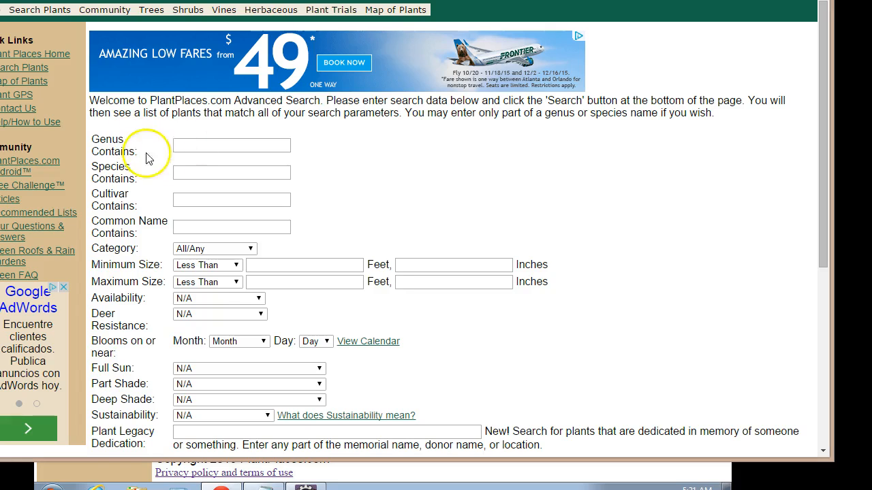
mouse_move(212, 159)
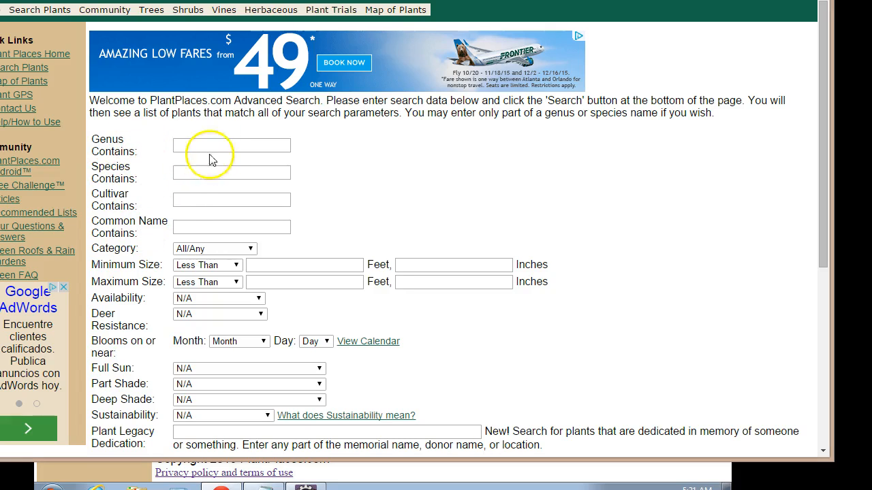
mouse_move(245, 197)
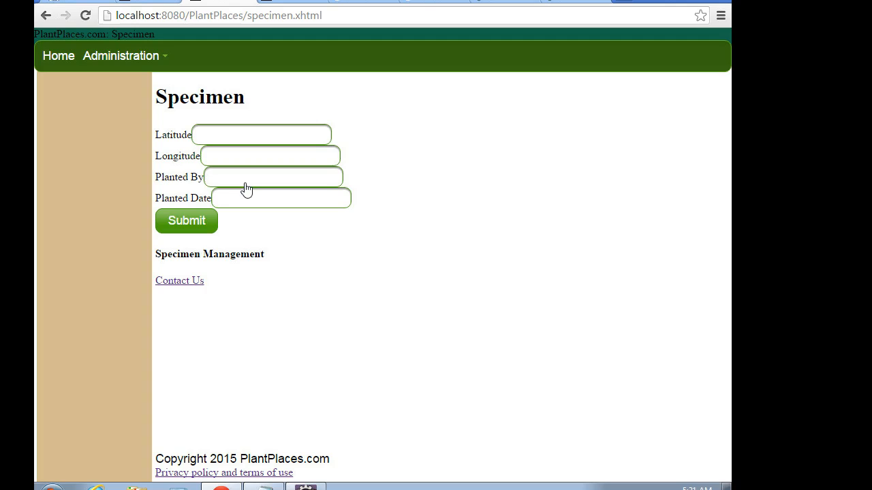
mouse_move(244, 197)
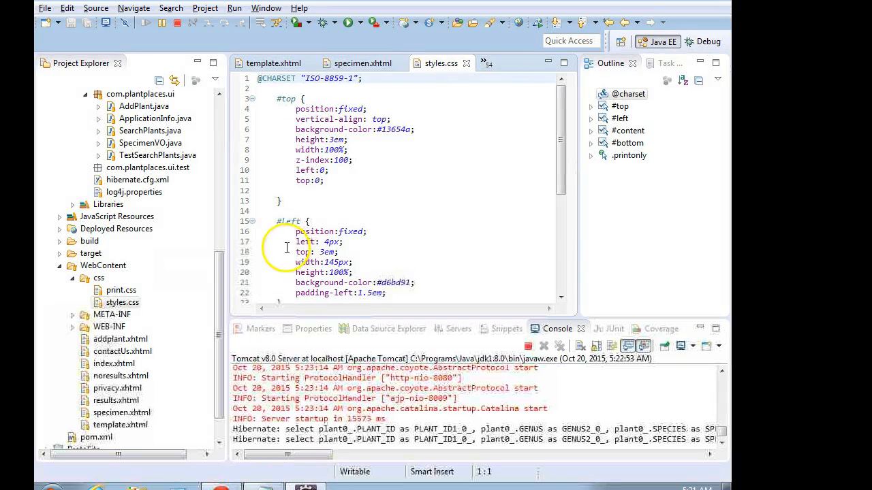
- Scroll through the styles.css stylesheet in the Eclipse editor
scroll(down, 3)
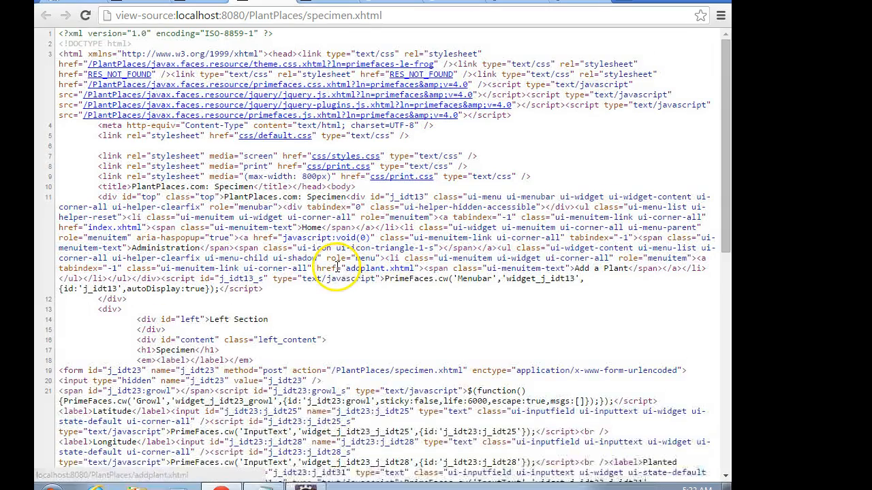
- Scroll through the Specimen page's view-source to see the form's label and input markup
scroll(down, 3)
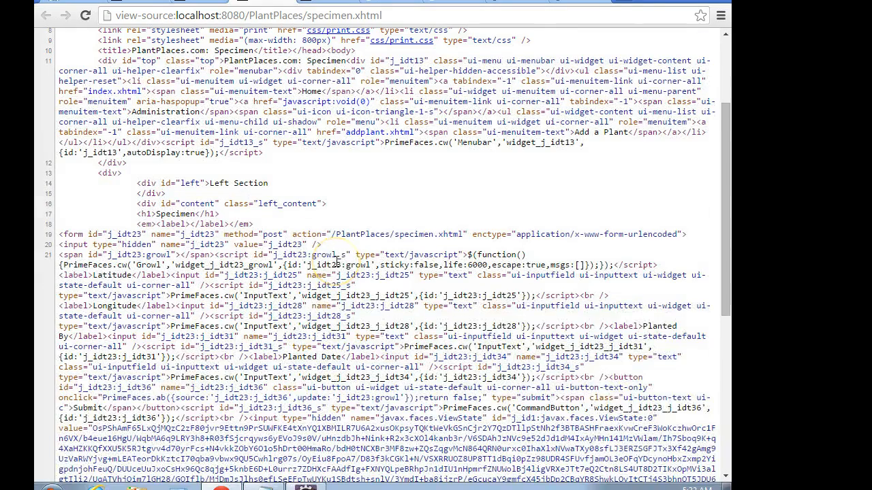
scroll(down, 3)
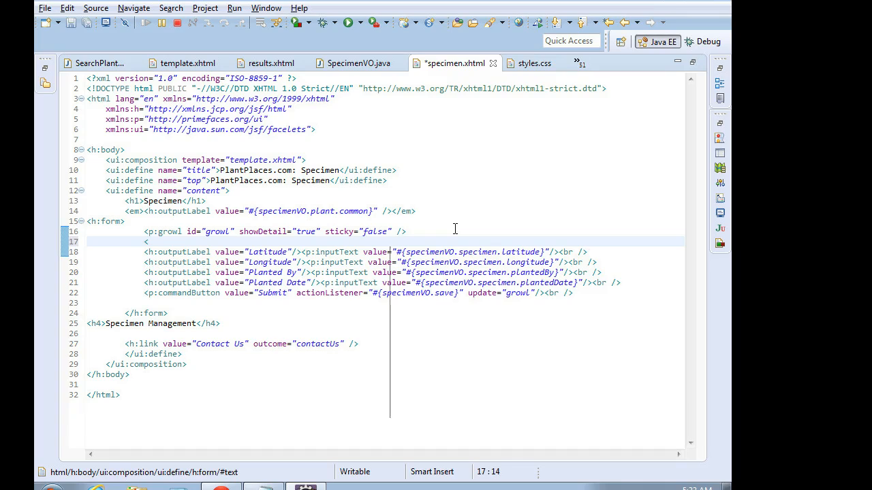
- Insert a <div class=""> wrapper above the form's label lines in specimen.xhtml
text(<div class="">)
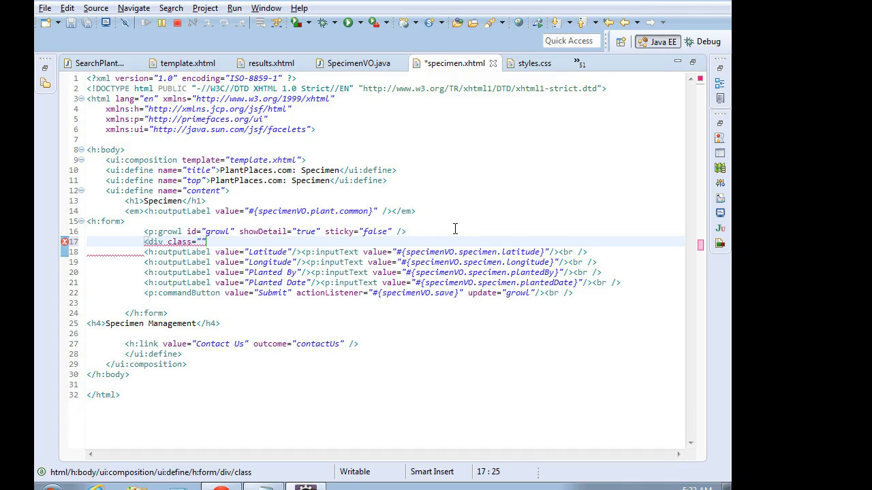
text(in)
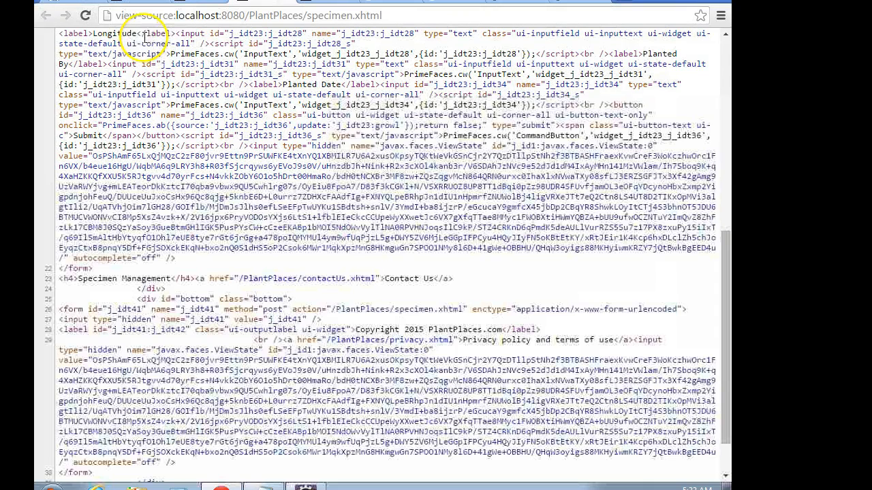
- Switch back to the Specimen page tab and reload it
click(85, 15)
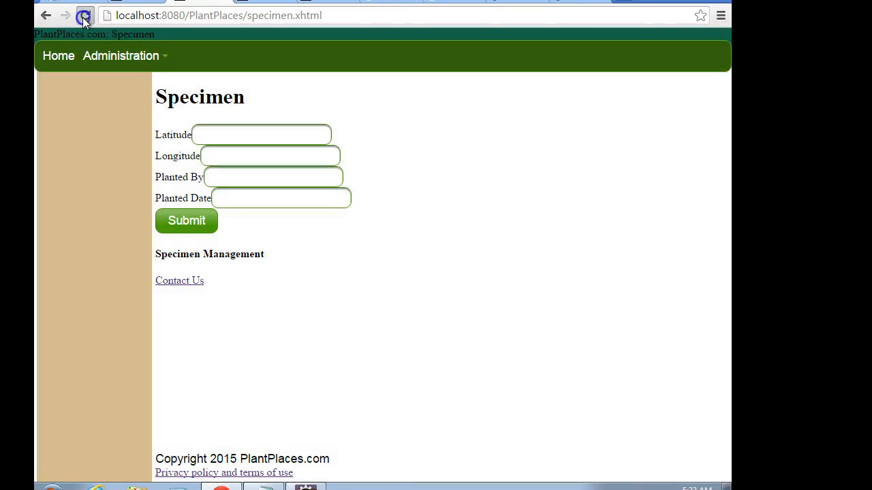
click(86, 18)
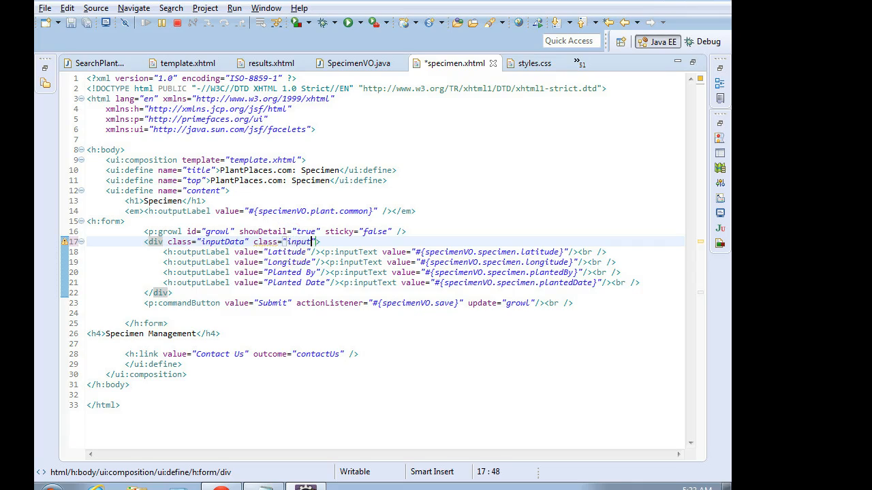
- Complete the class as "inputData" and remove the duplicate class attribute on line 17
text(Data)
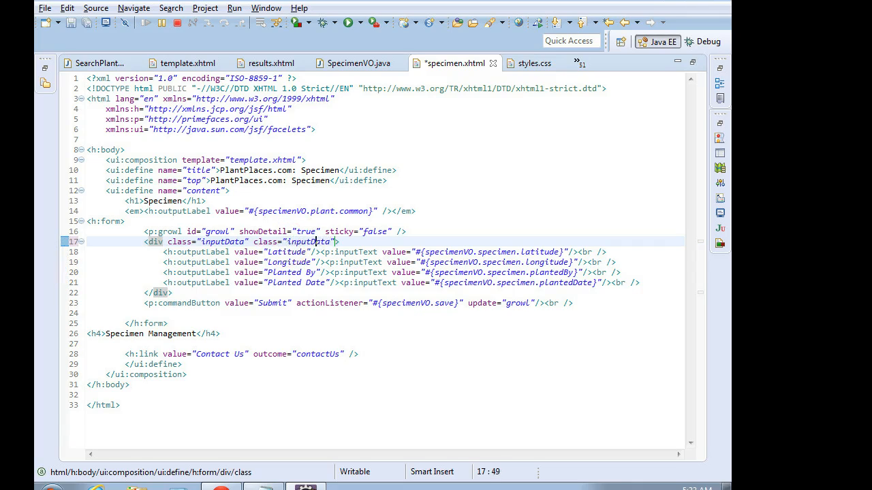
double_click(311, 241)
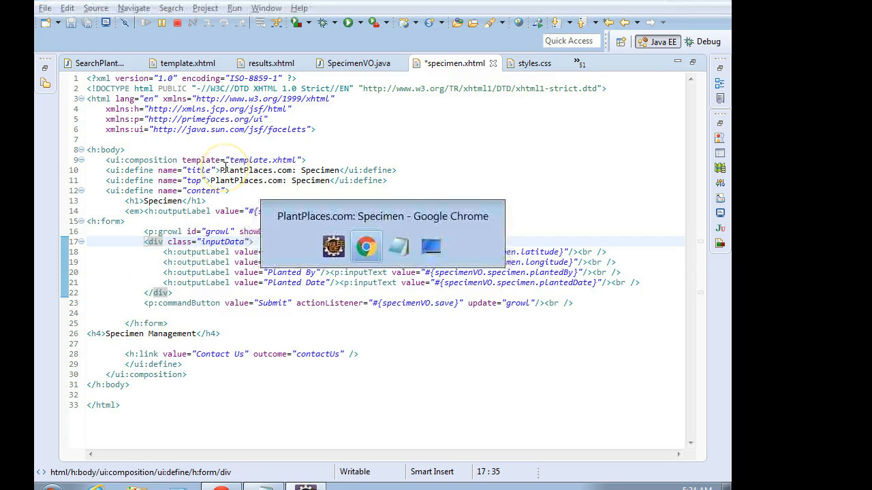
click(366, 247)
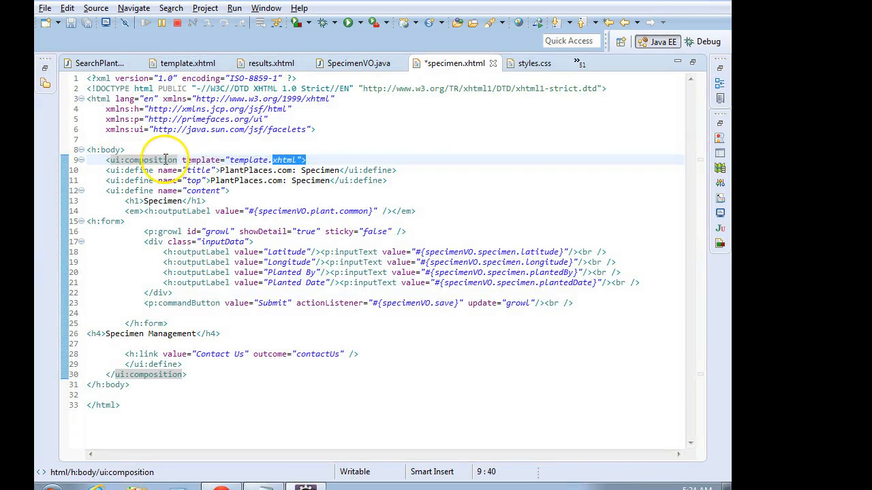
mouse_move(233, 151)
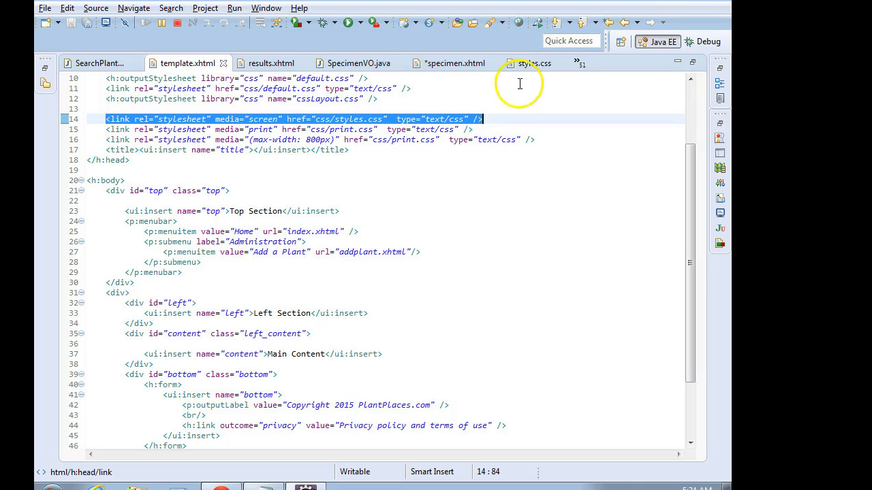
- Append an empty .inputData { } rule to the end of styles.css
click(532, 63)
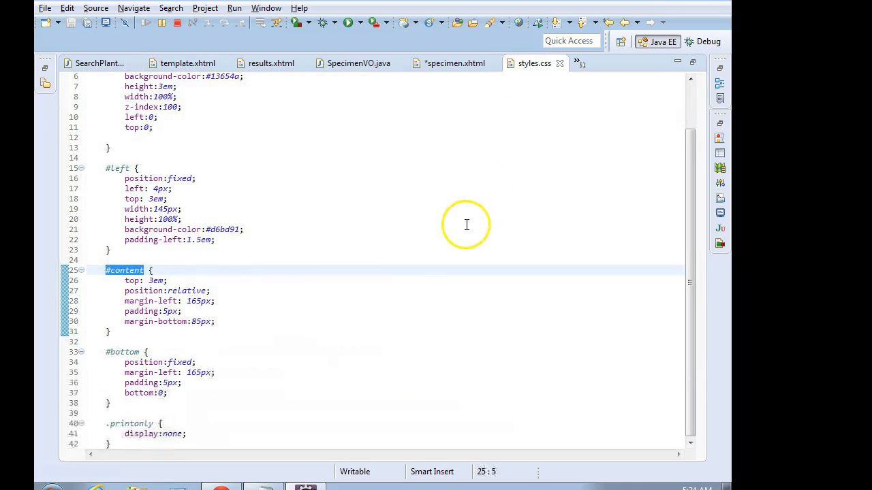
mouse_move(277, 394)
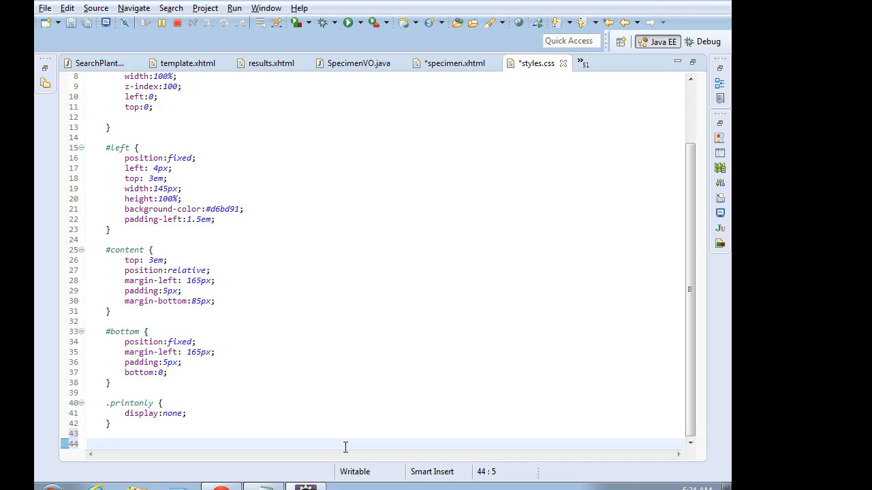
text(.)
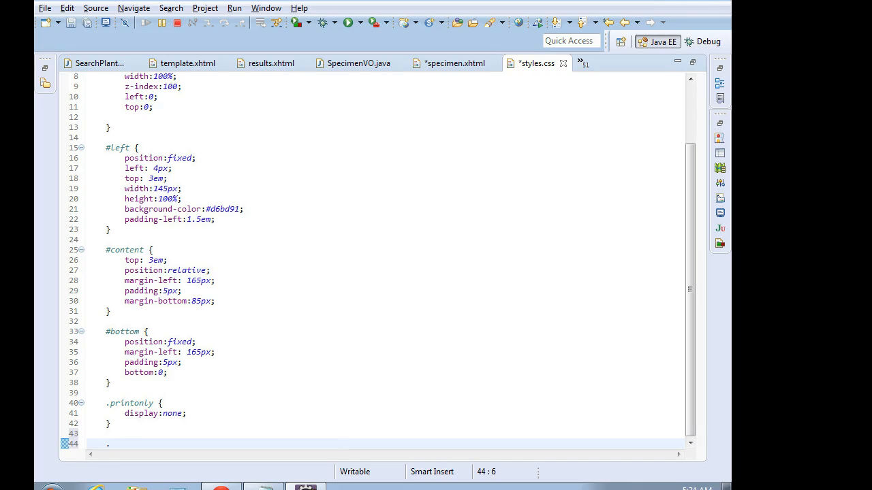
text(inputData {)
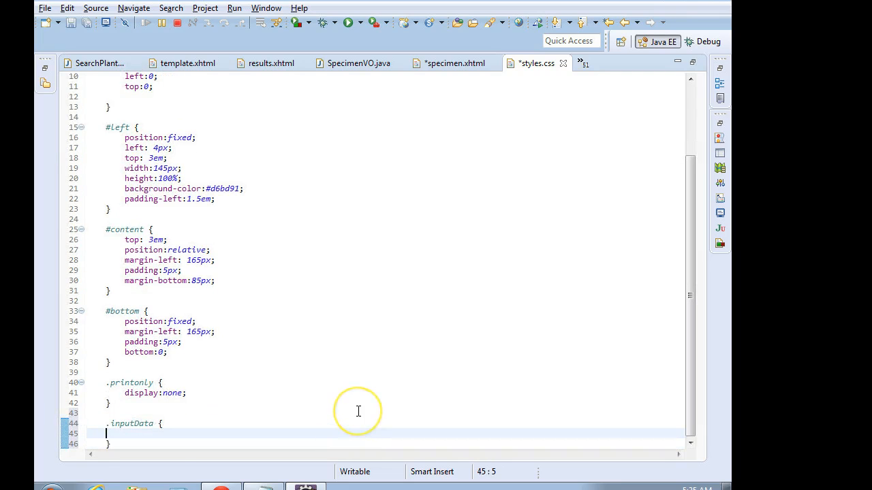
click(255, 188)
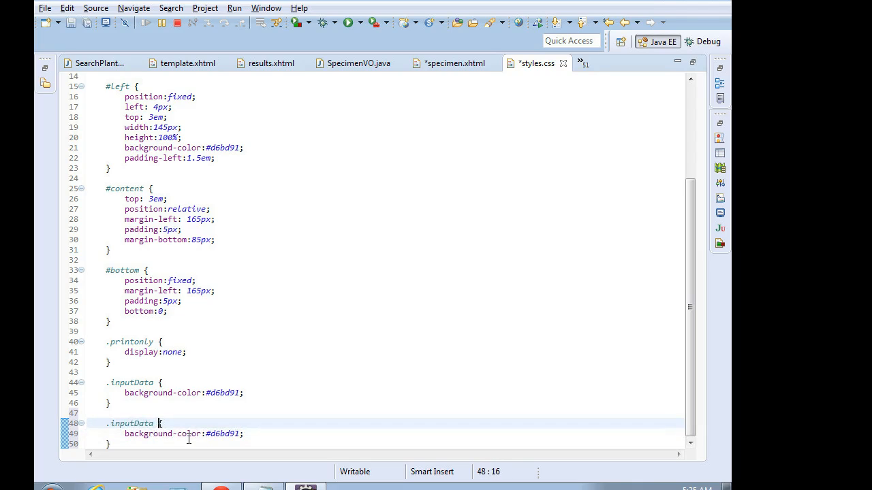
- Retarget the copied rule to .inputData input and give it margin-left: 9em
text(input)
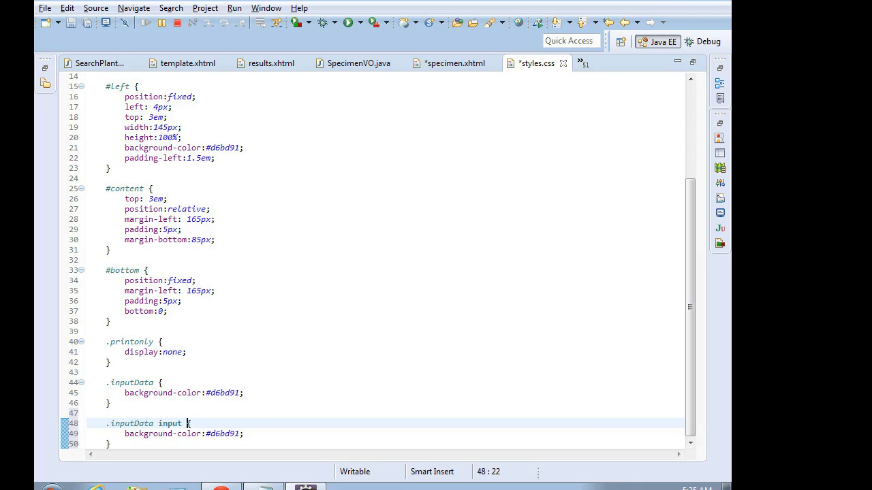
click(187, 434)
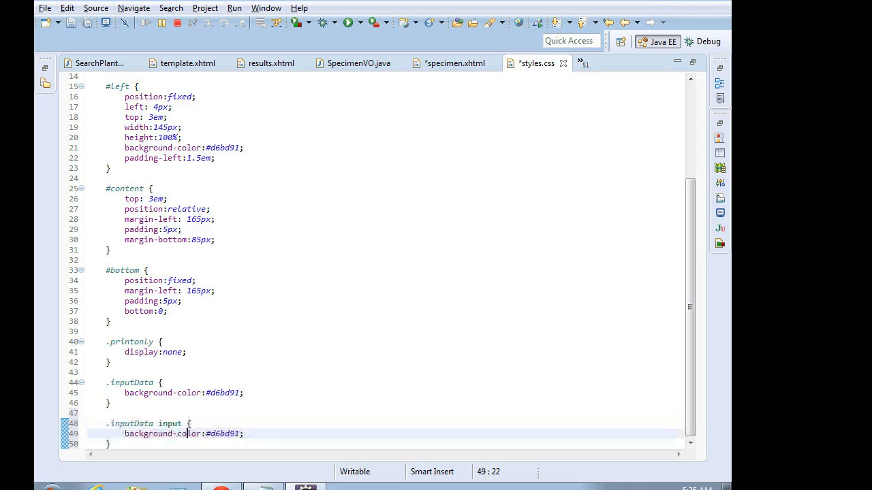
triple_click(184, 434)
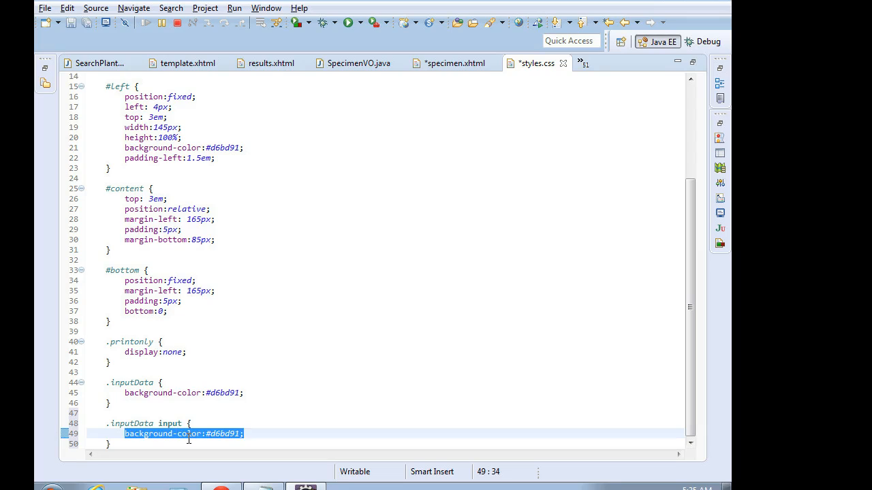
text(margin-left)
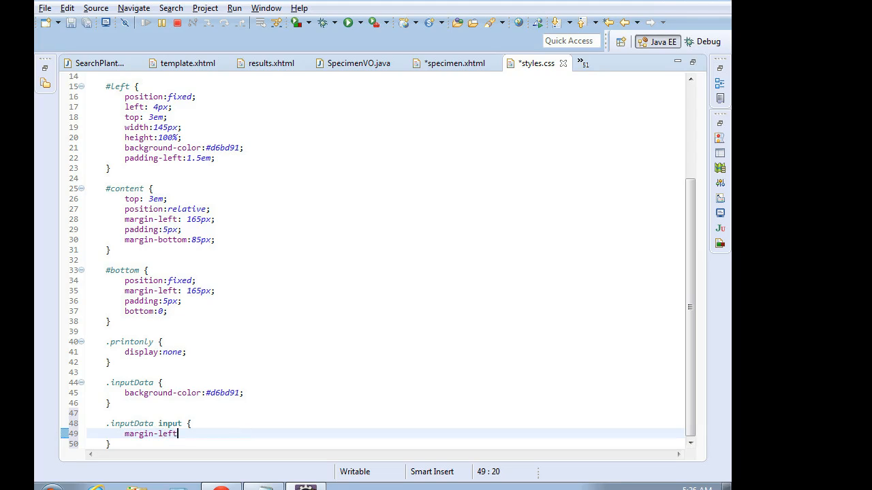
text(: 9em;)
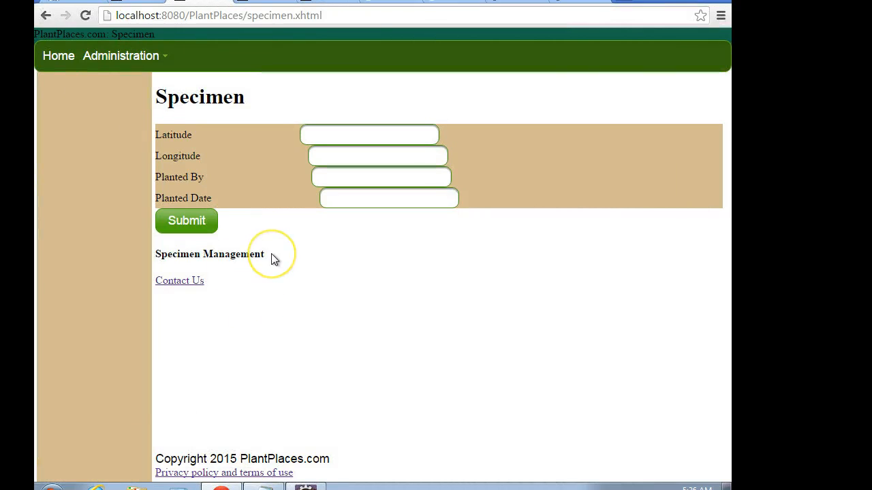
mouse_move(300, 132)
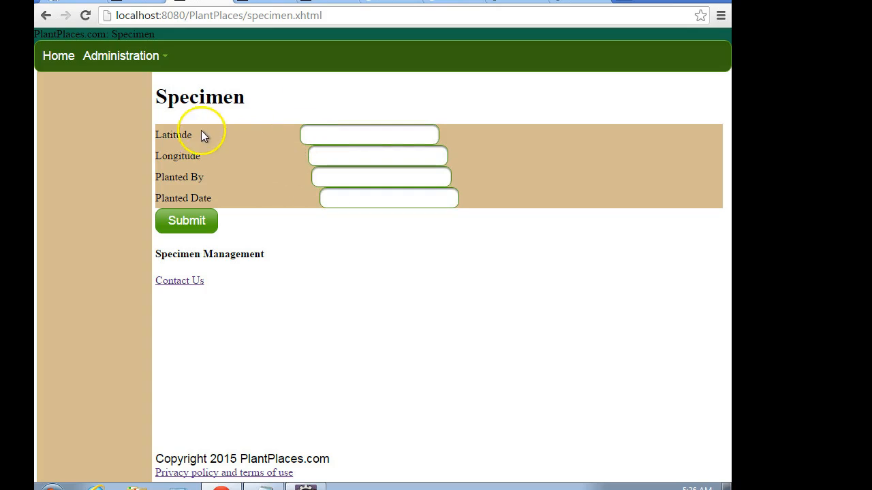
mouse_move(206, 165)
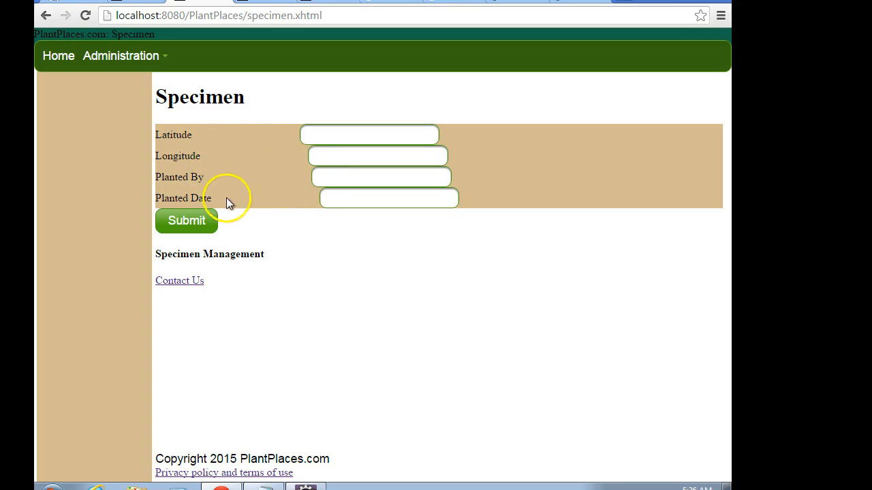
mouse_move(299, 137)
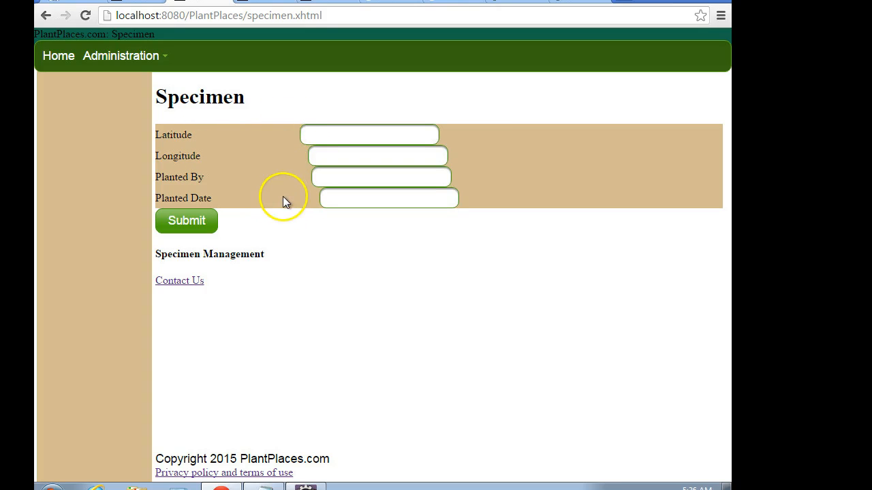
mouse_move(257, 192)
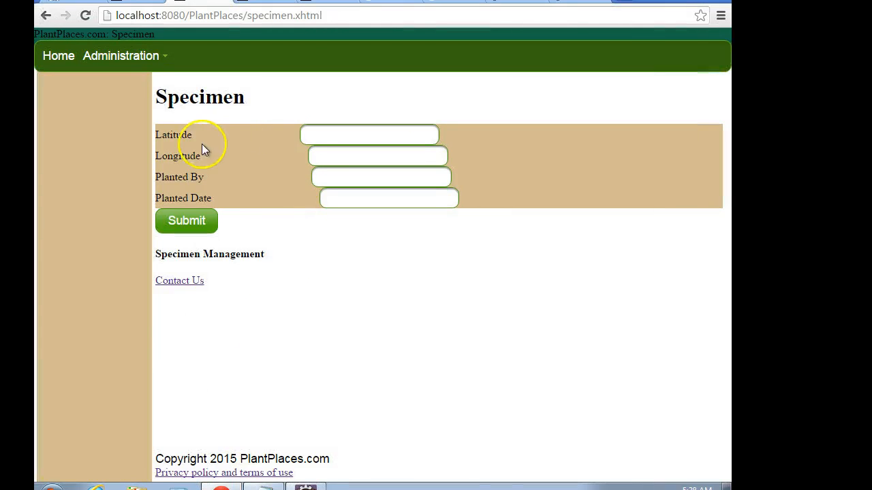
mouse_move(193, 135)
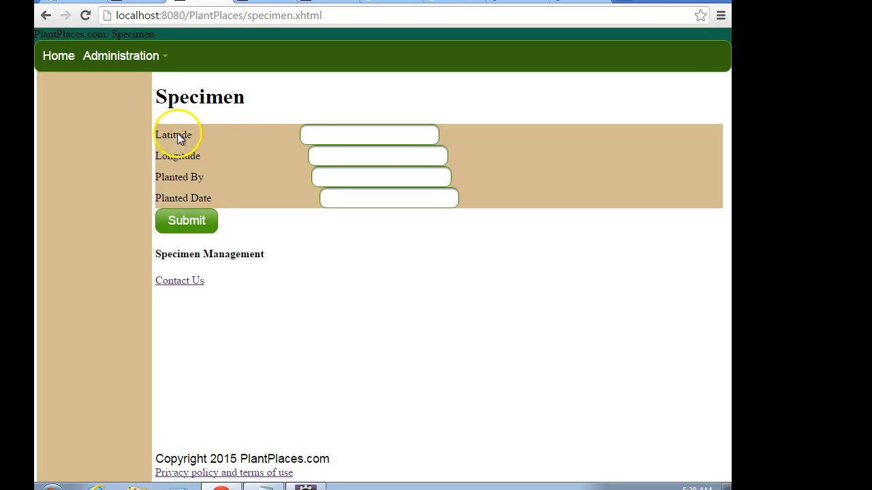
- Inspect the reloaded Specimen form's unevenly offset input boxes
click(368, 135)
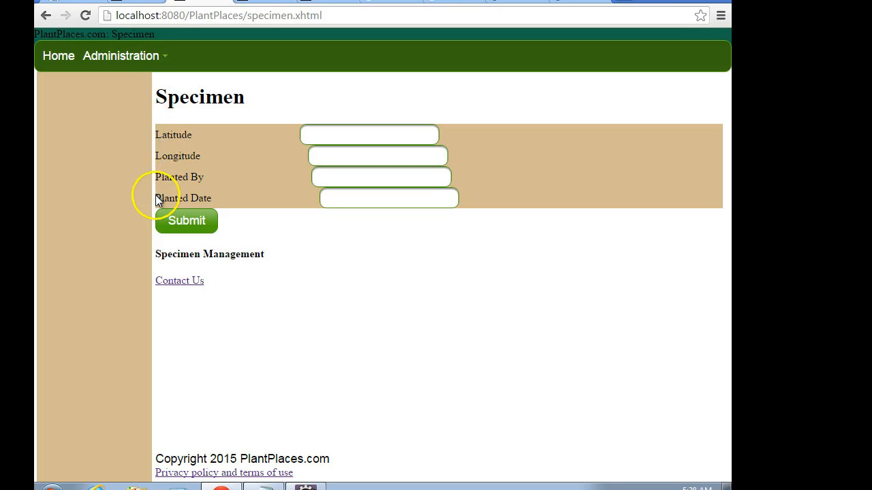
mouse_move(278, 265)
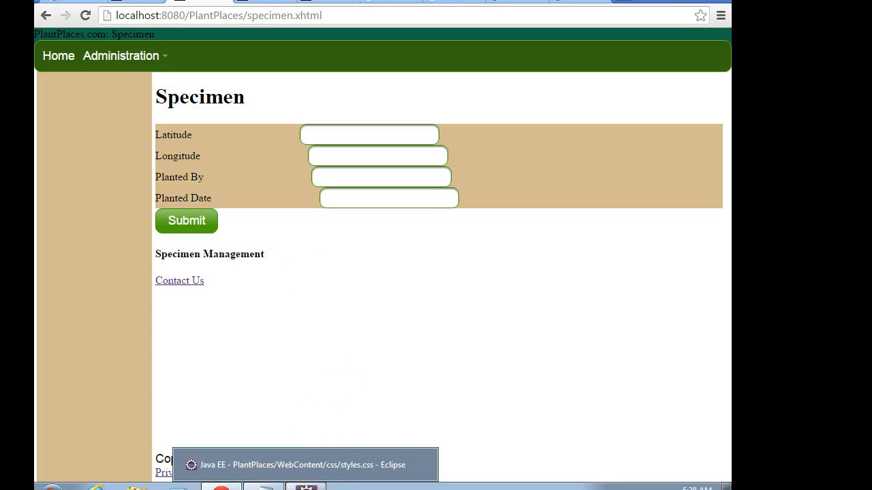
- Add an .inputData label rule with position:absolute; below the input rule
click(305, 464)
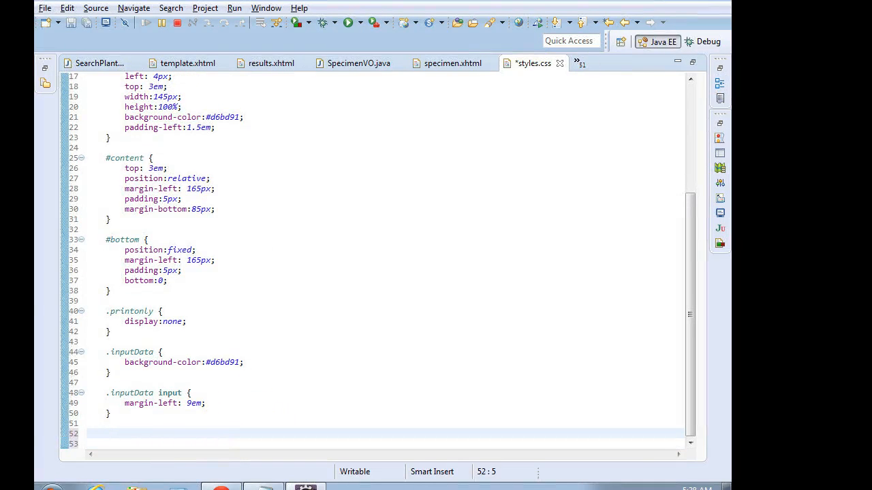
text(.inputData l)
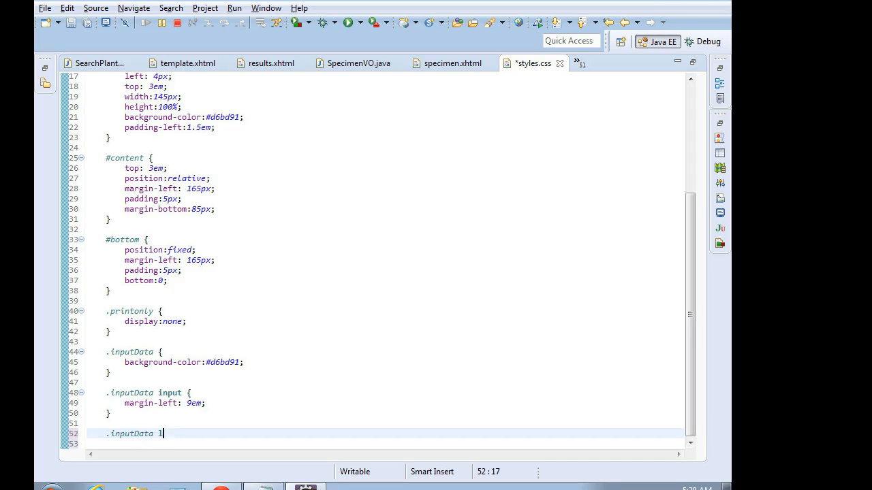
text(abel {)
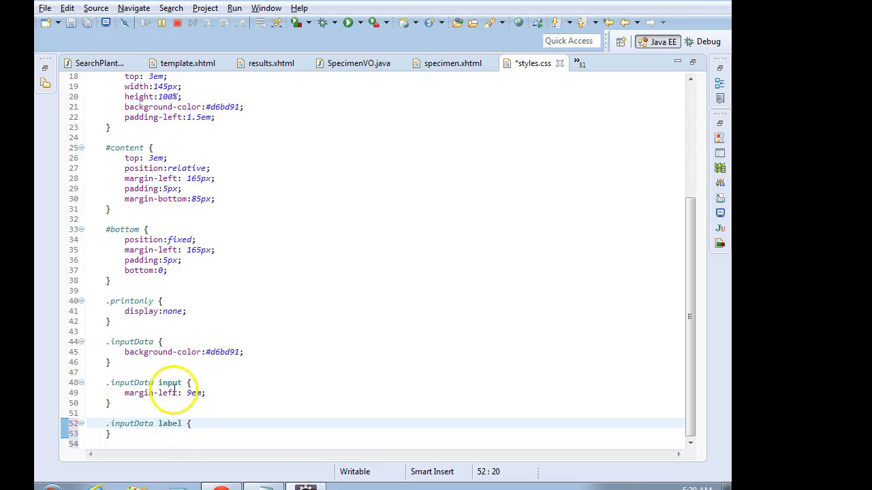
double_click(169, 383)
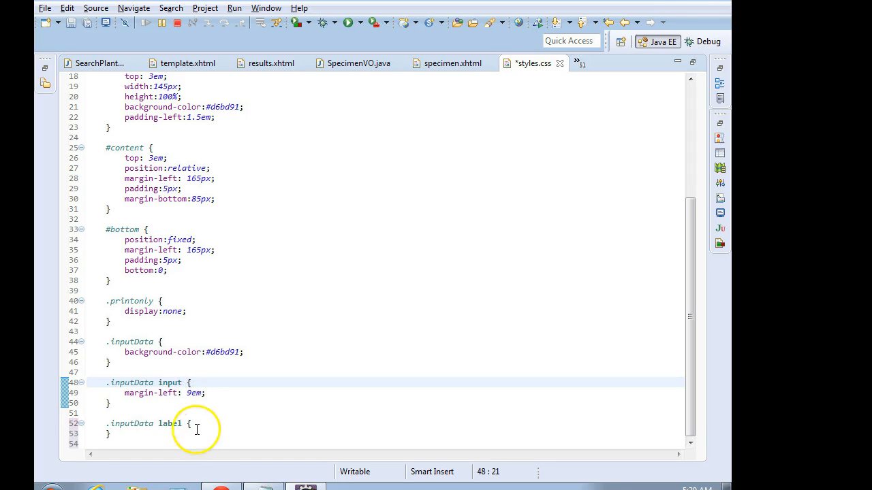
mouse_move(331, 467)
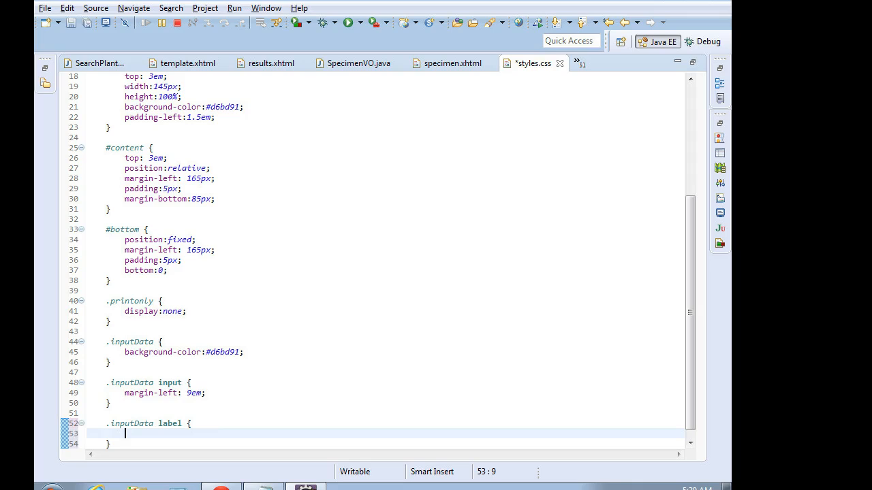
text(position:ab)
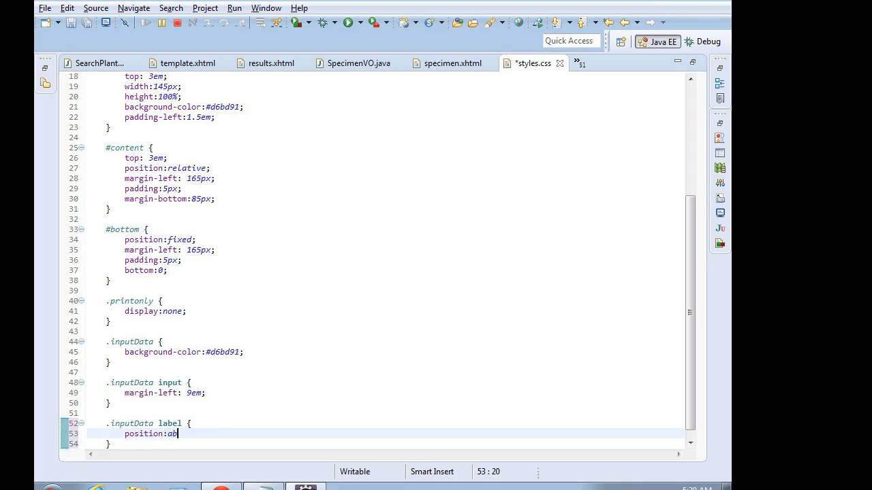
text(solute;)
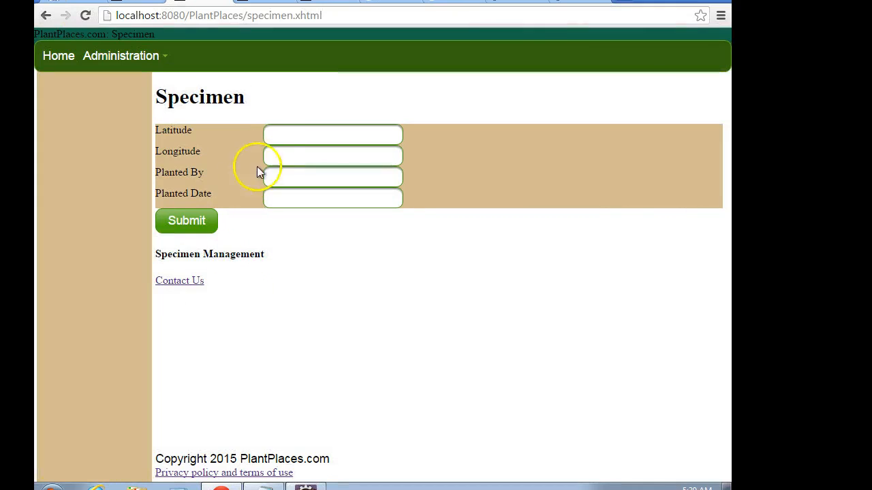
mouse_move(167, 143)
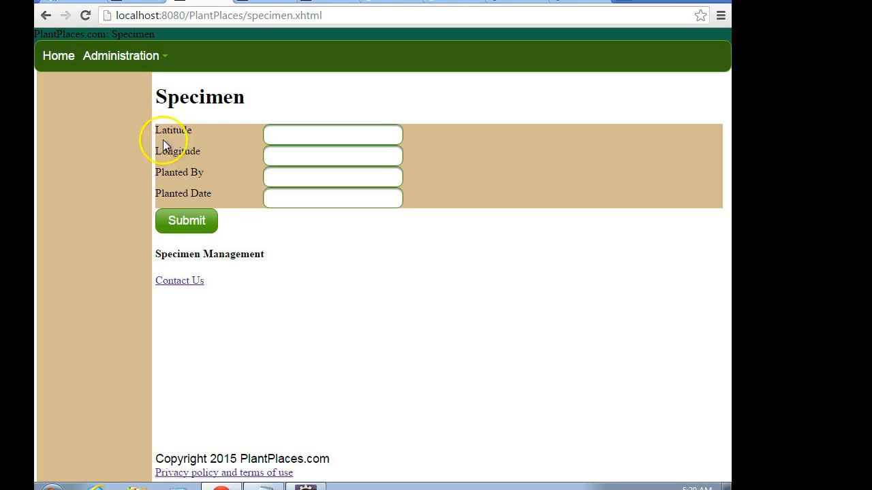
mouse_move(151, 148)
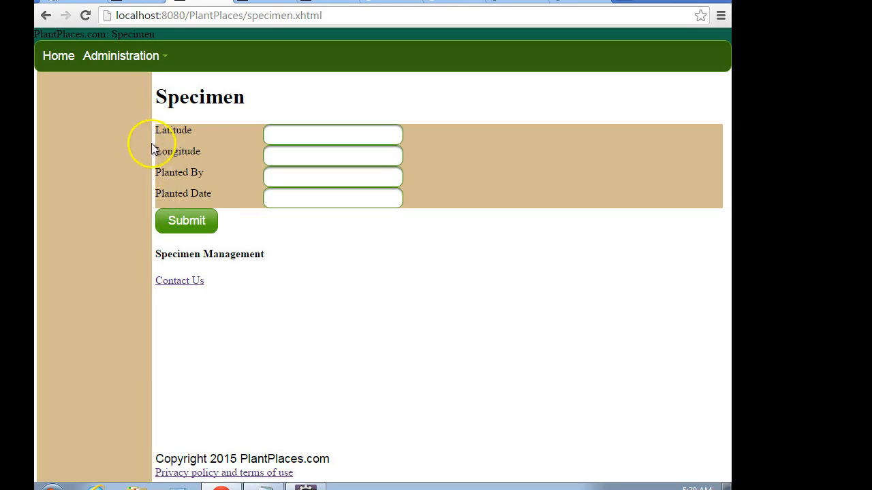
mouse_move(177, 132)
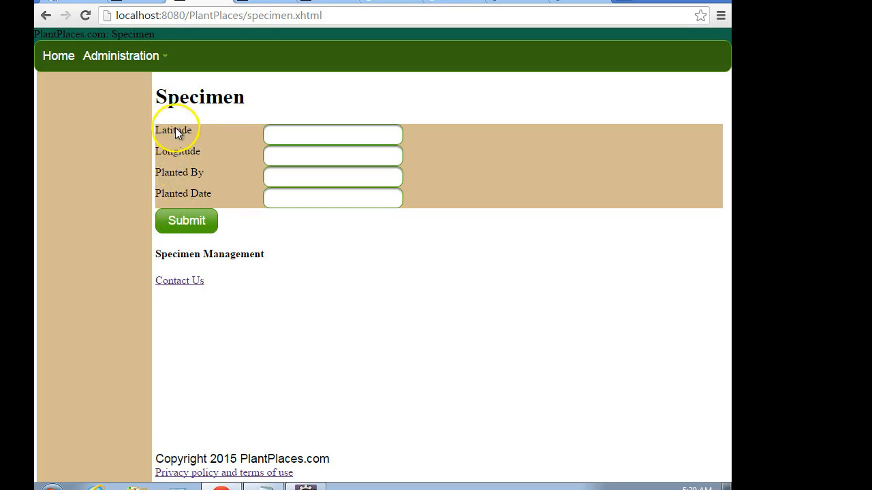
mouse_move(189, 145)
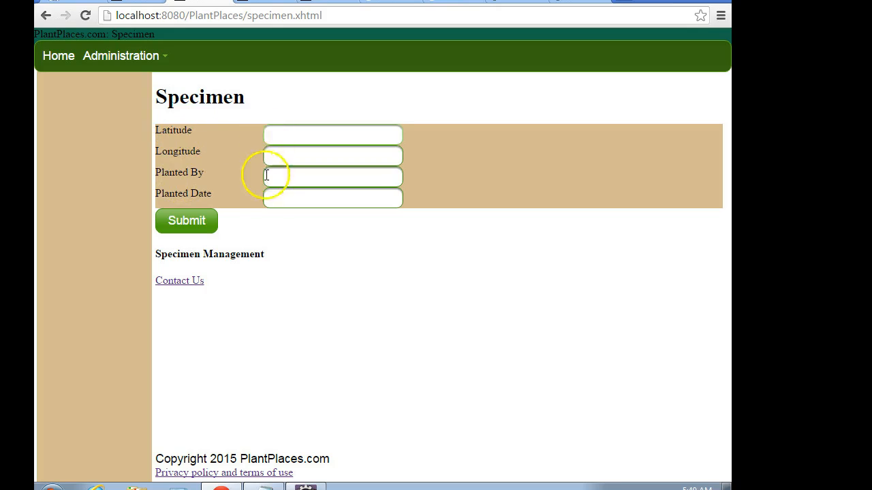
mouse_move(201, 130)
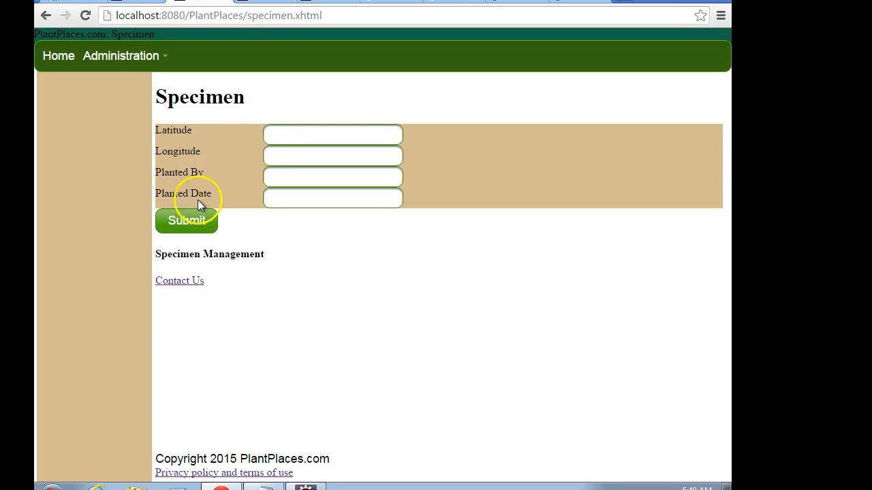
mouse_move(229, 212)
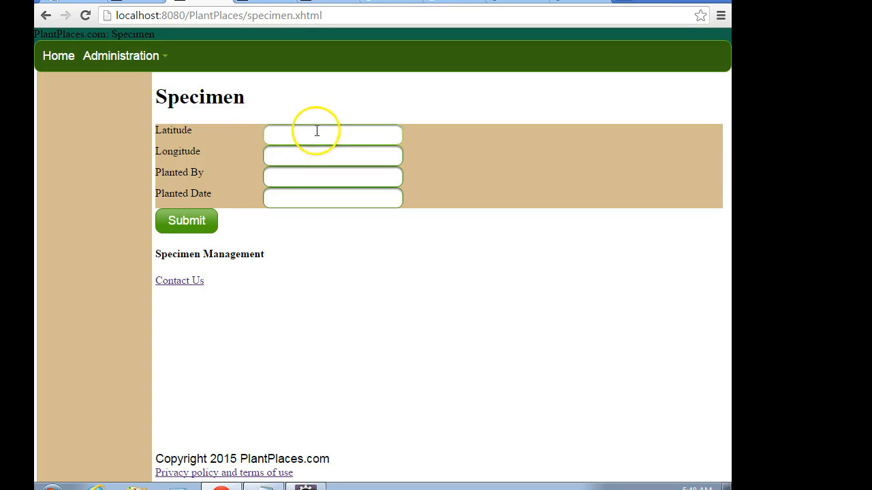
mouse_move(485, 145)
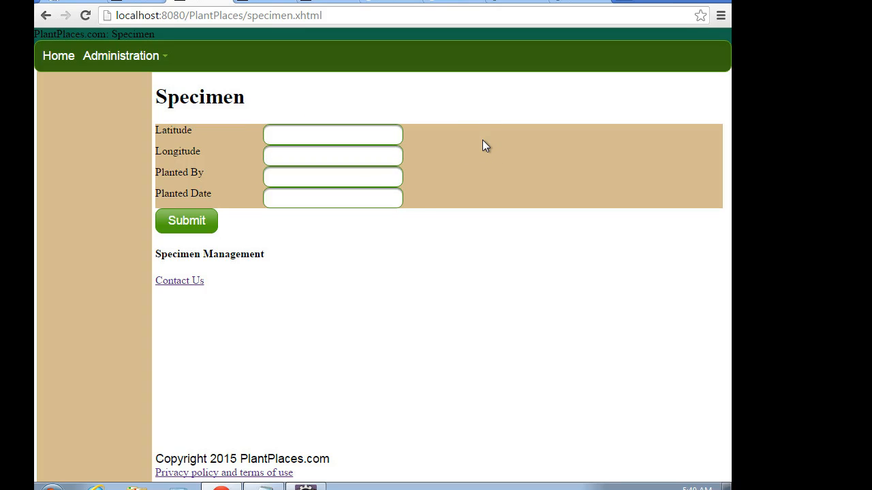
mouse_move(410, 203)
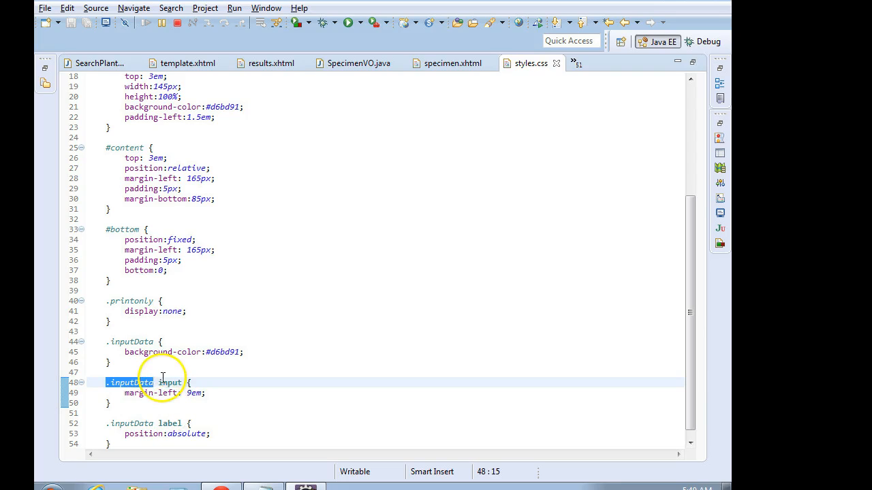
- Point out the .inputData rules, then open the specimen.xhtml markup tab
click(171, 423)
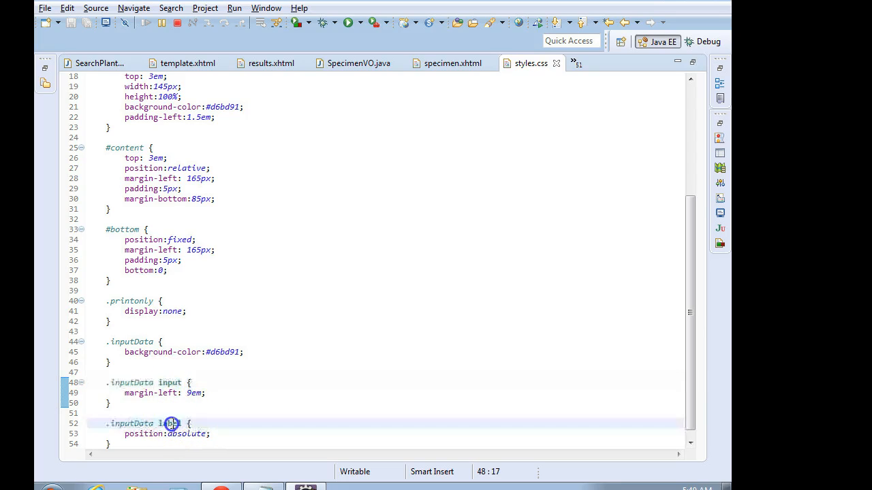
click(170, 423)
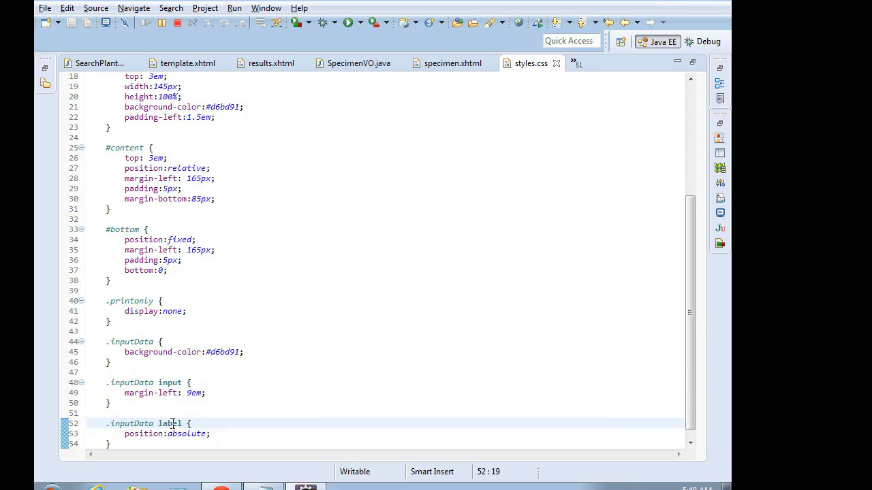
mouse_move(404, 75)
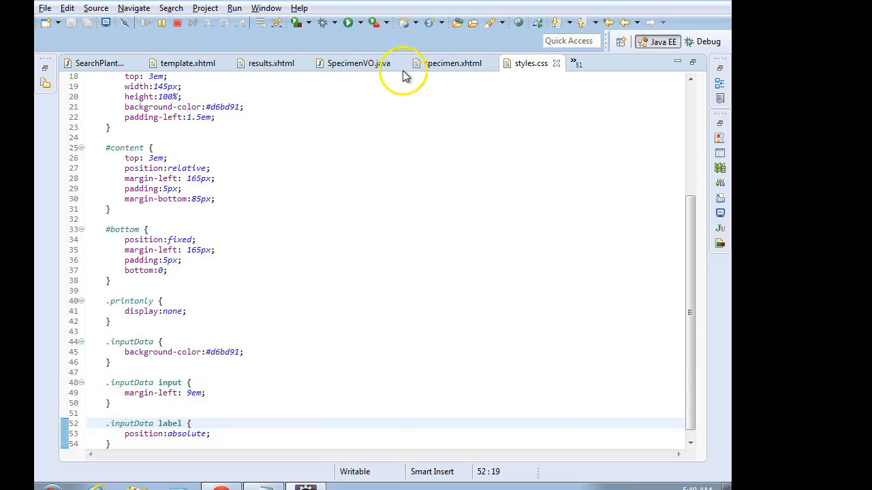
click(452, 63)
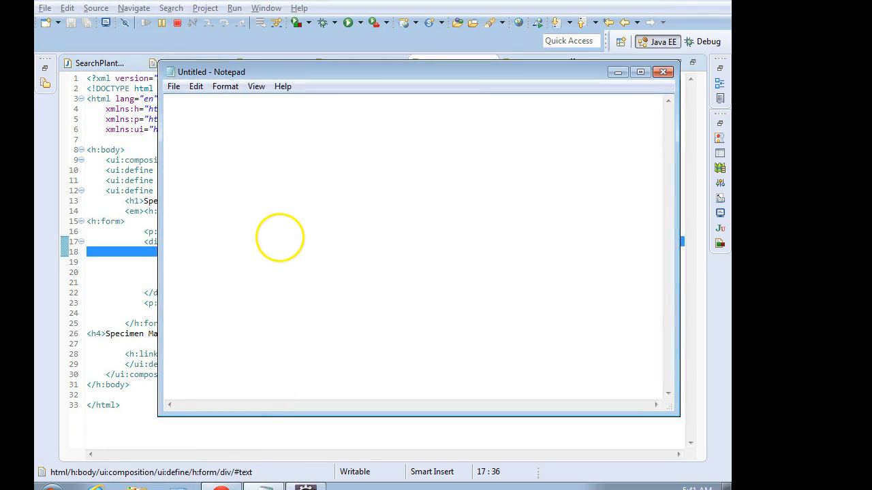
- Type '<label> First Name</label><input type="text" name="FirstName"/>' in Notepad, then check the View menu
text(<label> F)
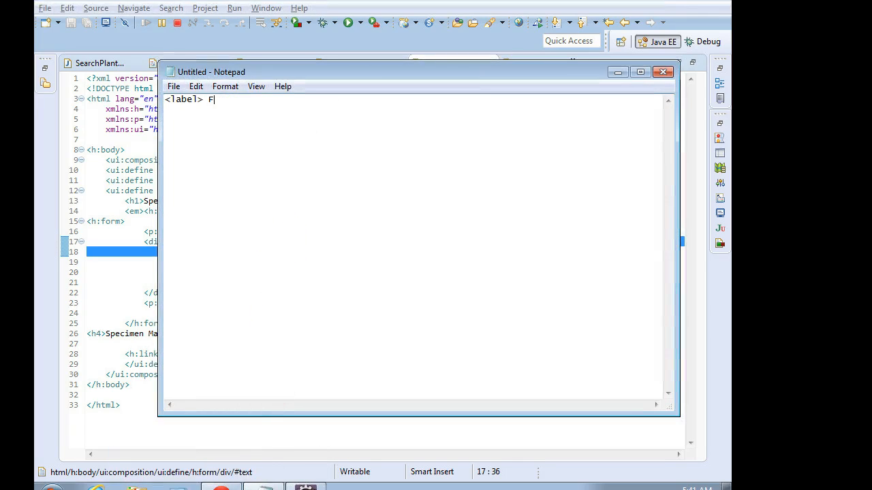
text(irst Name</label><inpu)
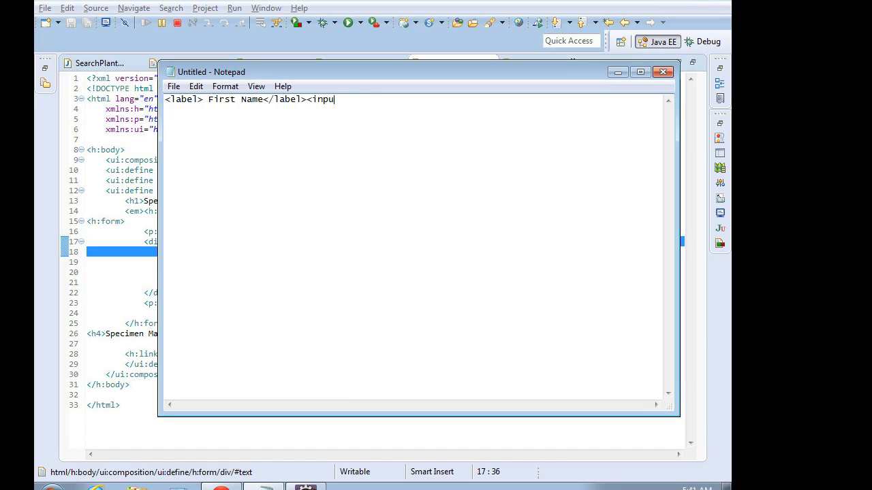
text(type ='te)
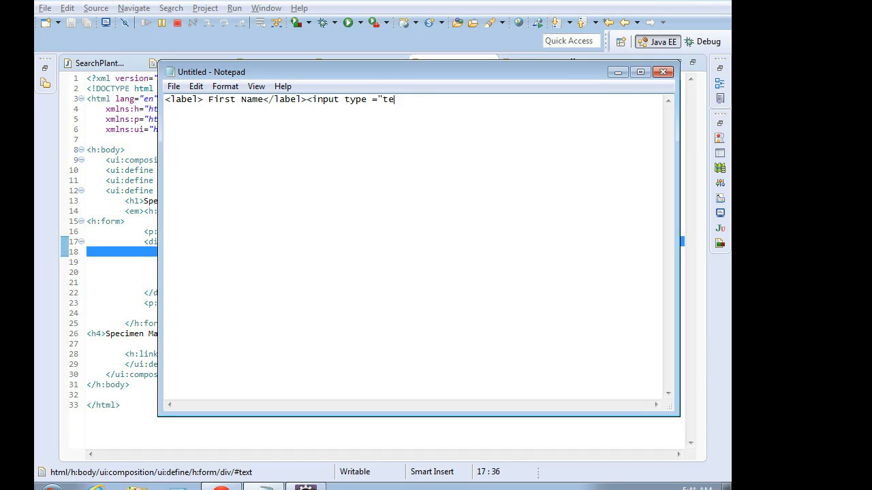
text(xt" anm)
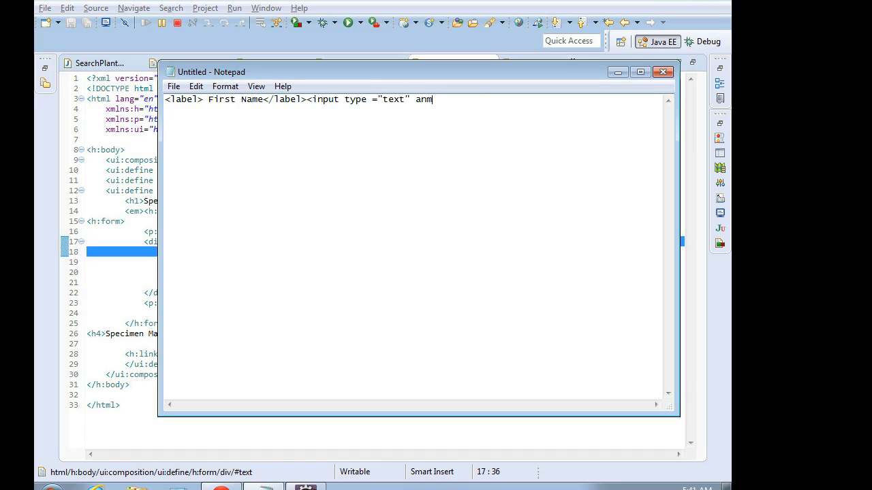
text(ame=")
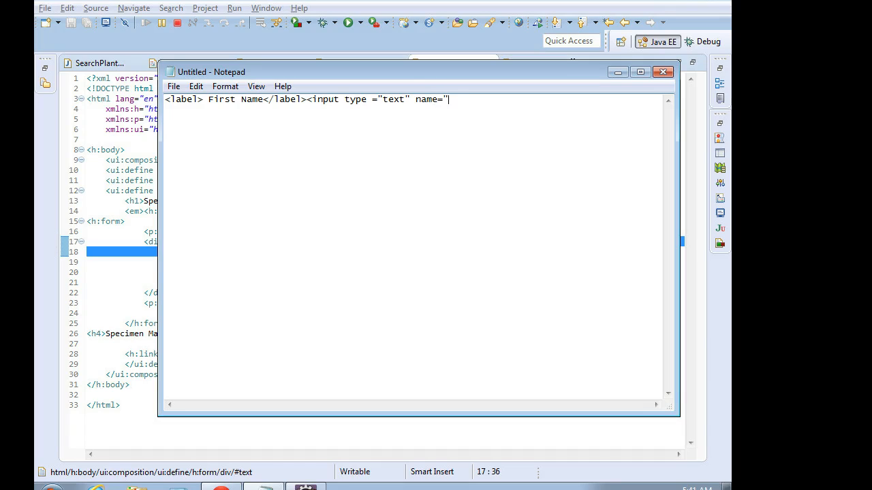
text(FirstName")
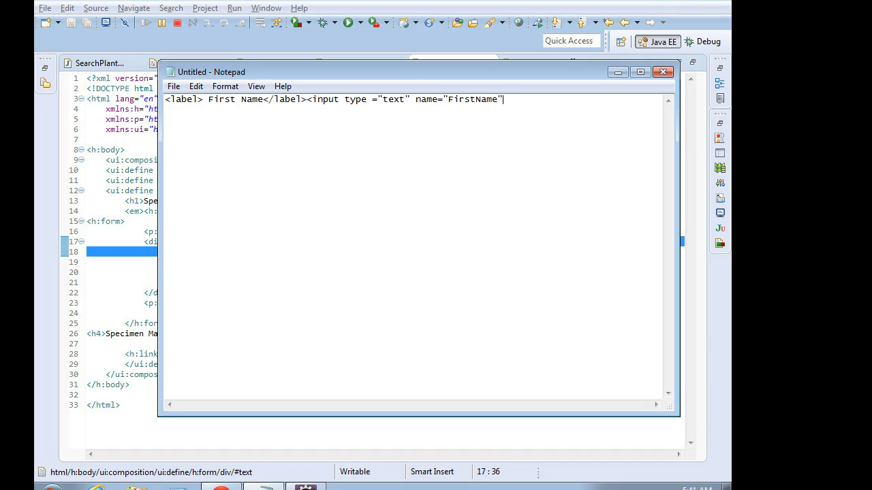
text(/>)
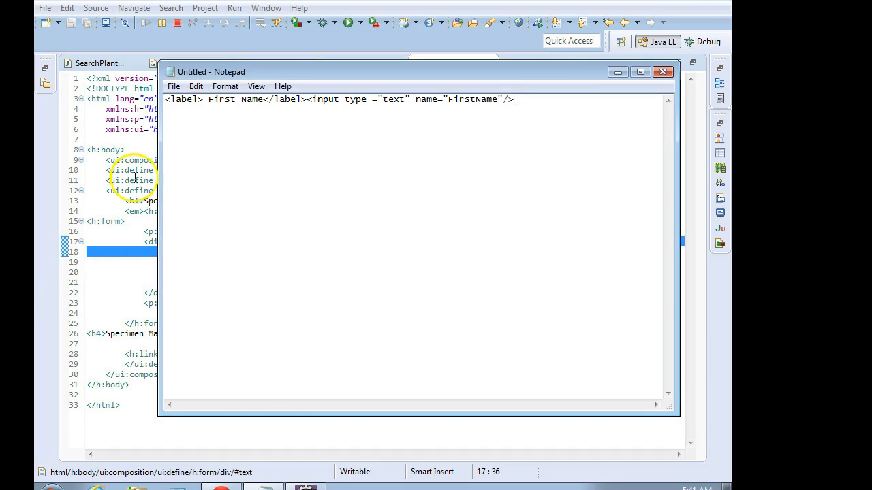
click(256, 86)
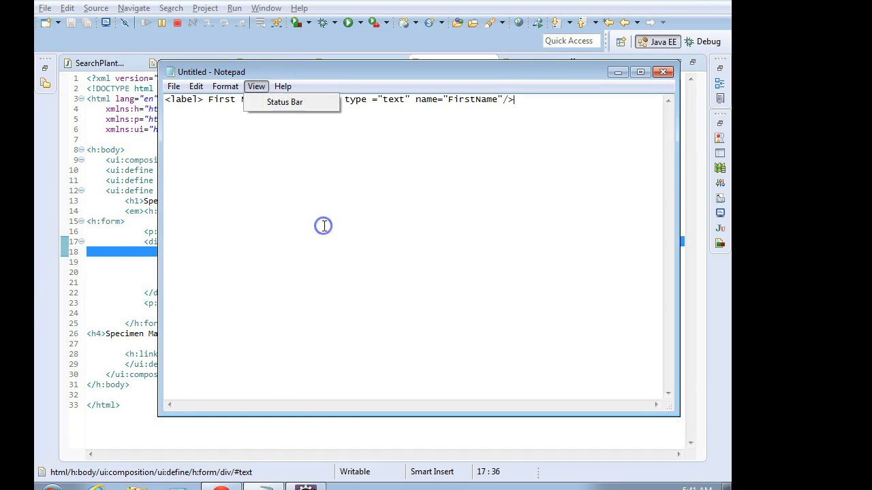